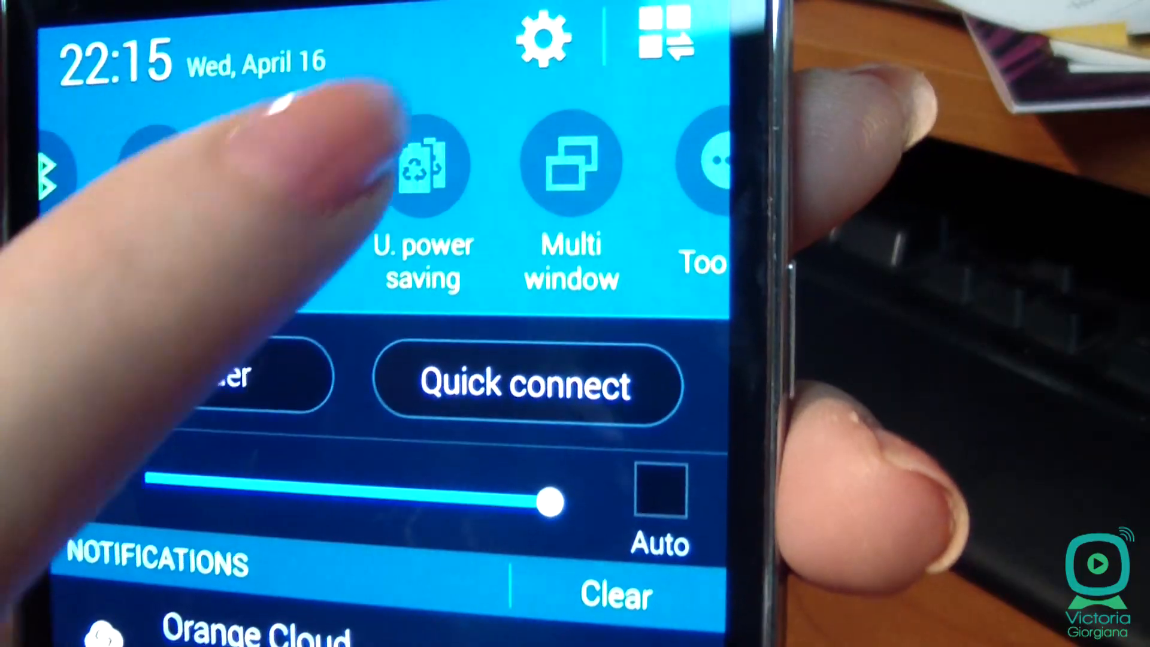
Step: Open camera settings, dismiss the shortcuts tip, and switch burst shots and picture stabilization off
{"action": "left_click", "coordinate": [422, 161]}
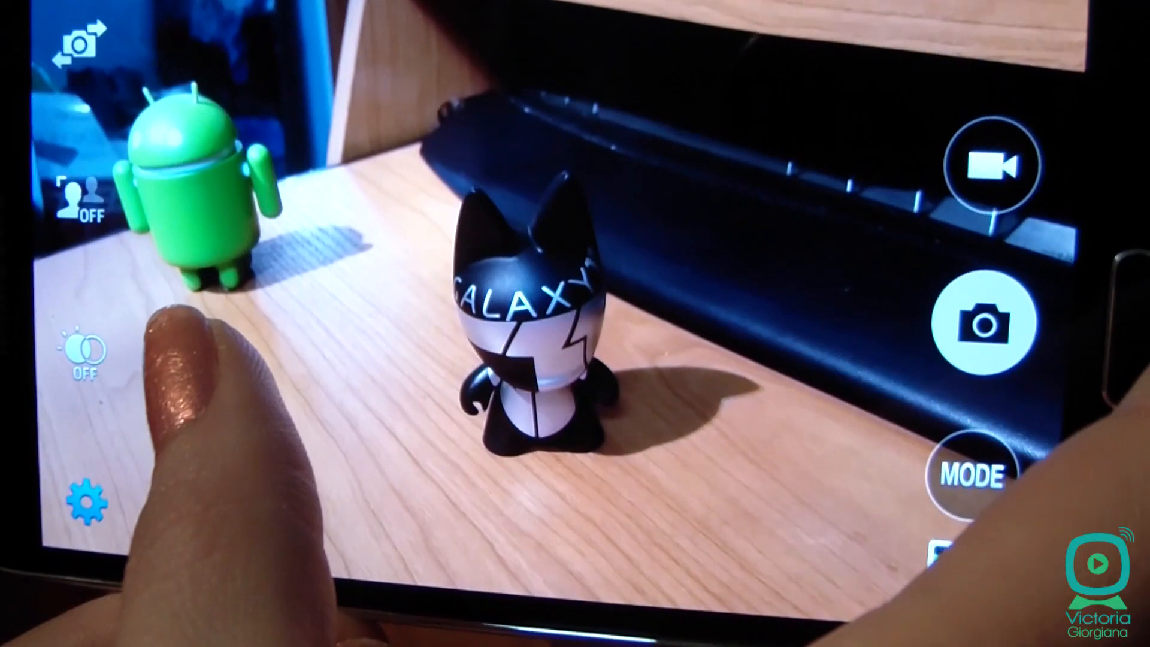
{"action": "left_click", "coordinate": [84, 499]}
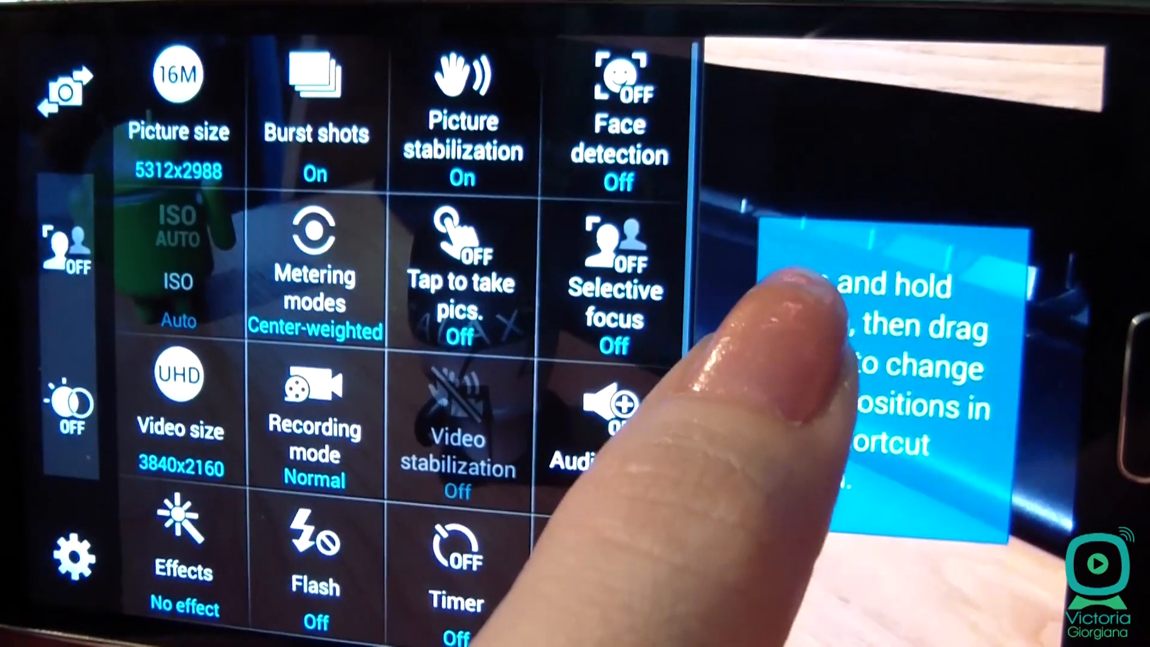
{"action": "left_click", "coordinate": [613, 249]}
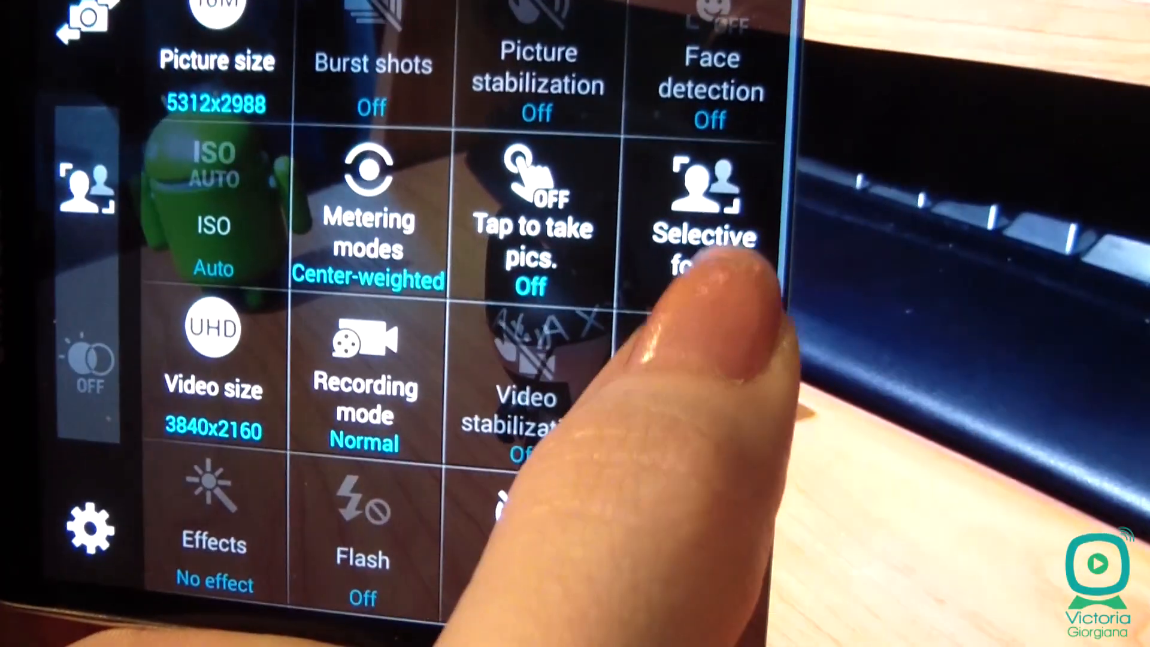
{"action": "scroll", "scroll_direction": "down", "scroll_amount": 3}
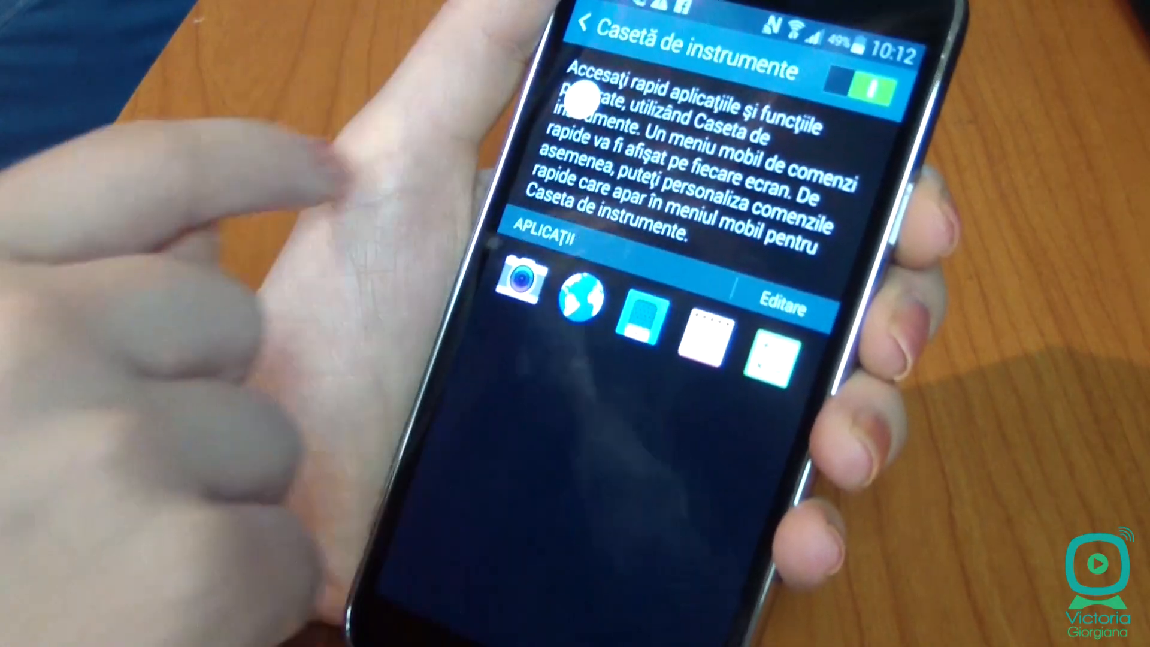
Step: Flip the Toolbox (Casetă de instrumente) toggle on
{"action": "left_click", "coordinate": [583, 23]}
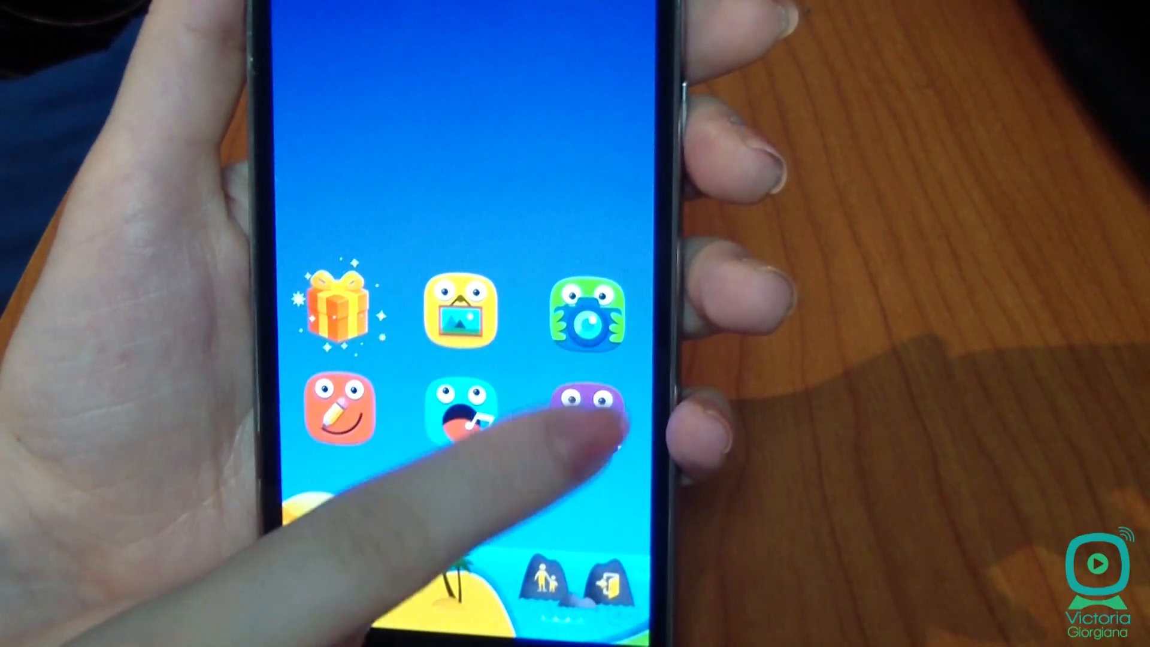
Step: Try a kids' app, return to the Kids Mode home, and open the gift tile
{"action": "left_click", "coordinate": [586, 407]}
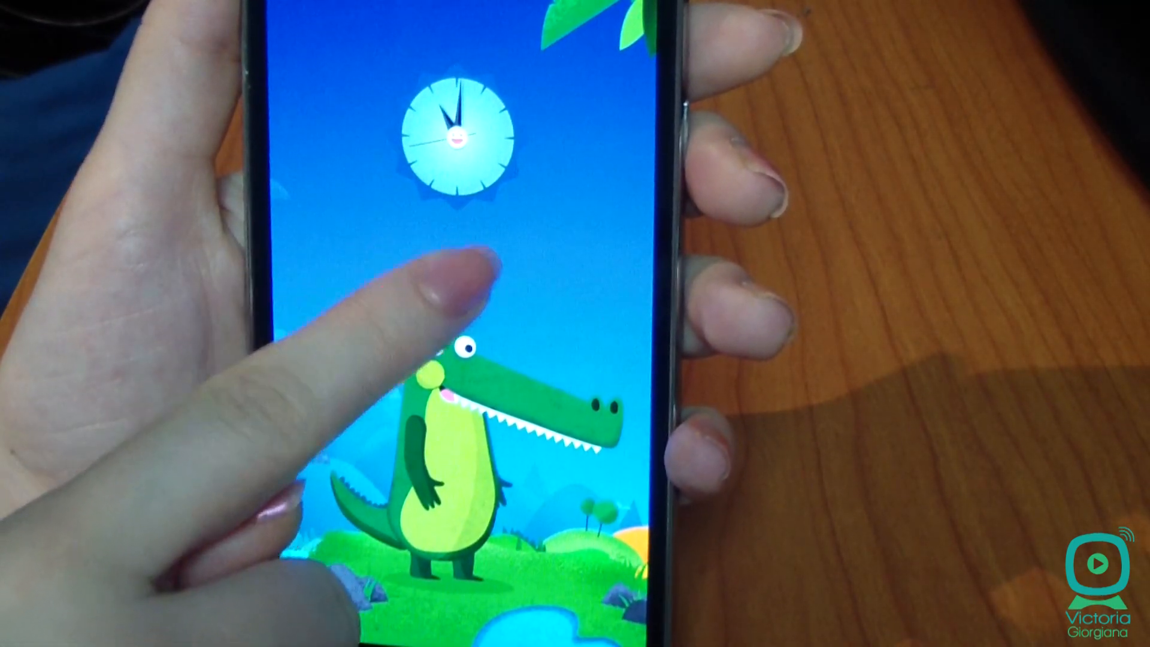
{"action": "left_click", "coordinate": [440, 367]}
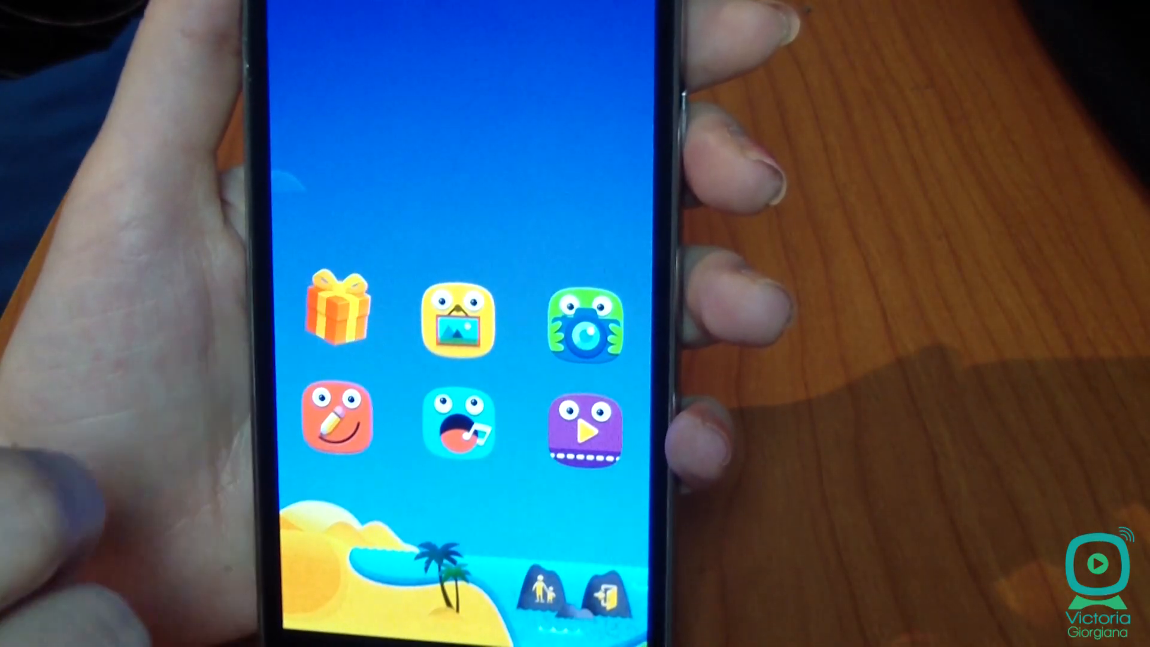
{"action": "left_click", "coordinate": [335, 317]}
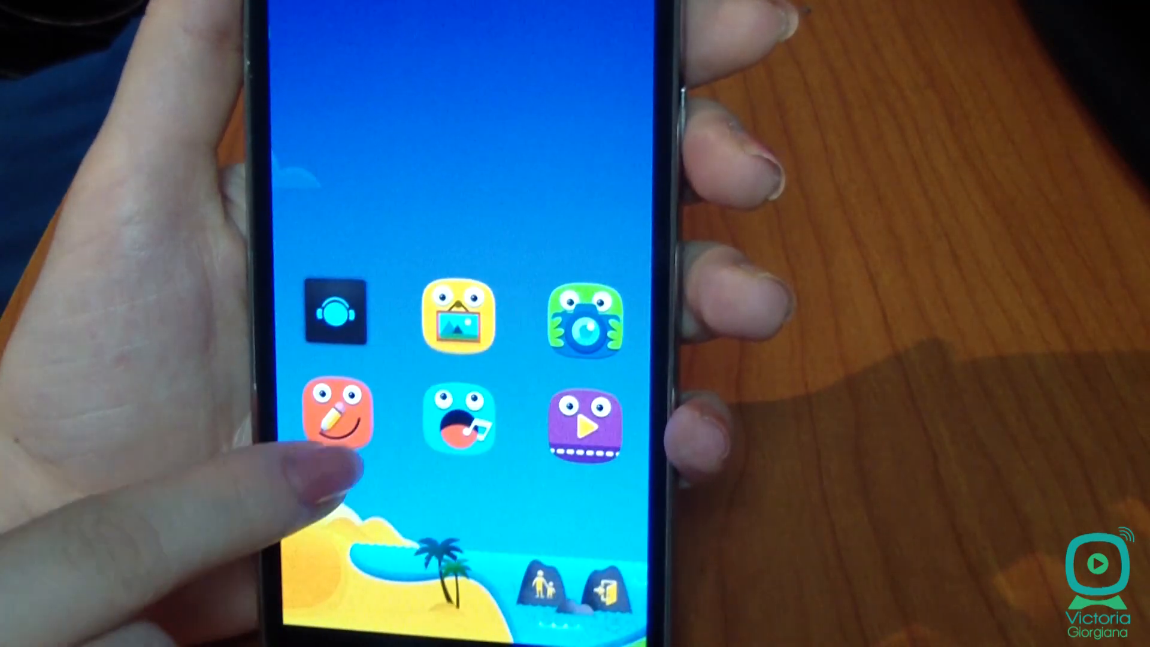
{"action": "left_click", "coordinate": [336, 414]}
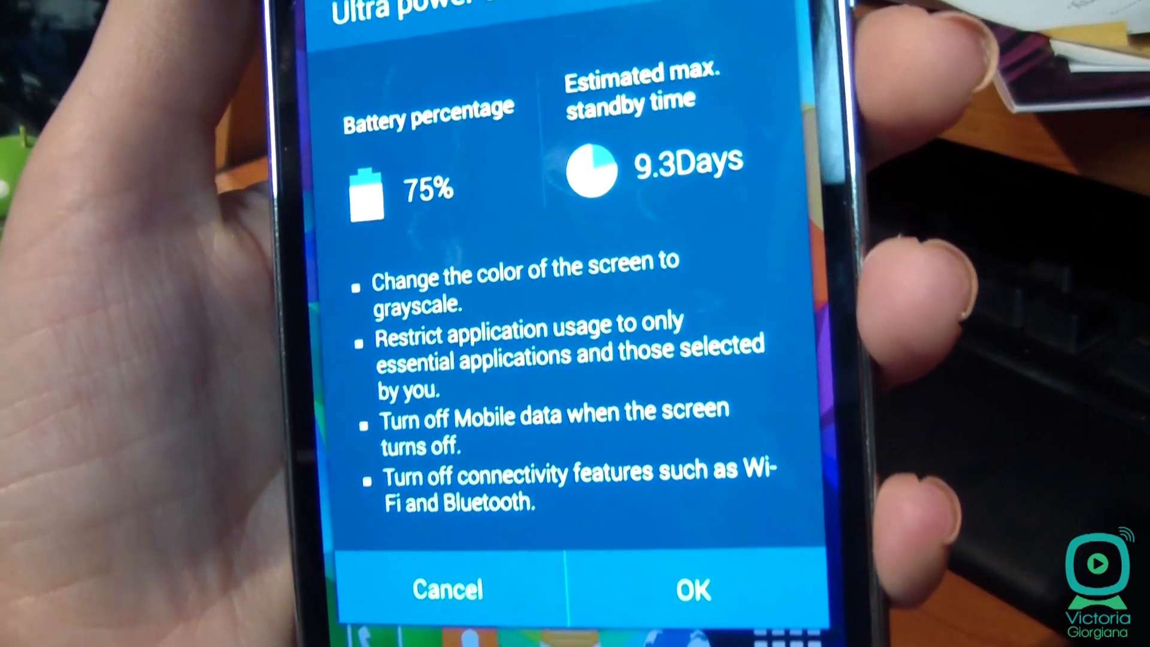
Step: Switch on Ultra power saving at 75% battery and browse the grayscale essentials home
{"action": "left_click", "coordinate": [689, 590]}
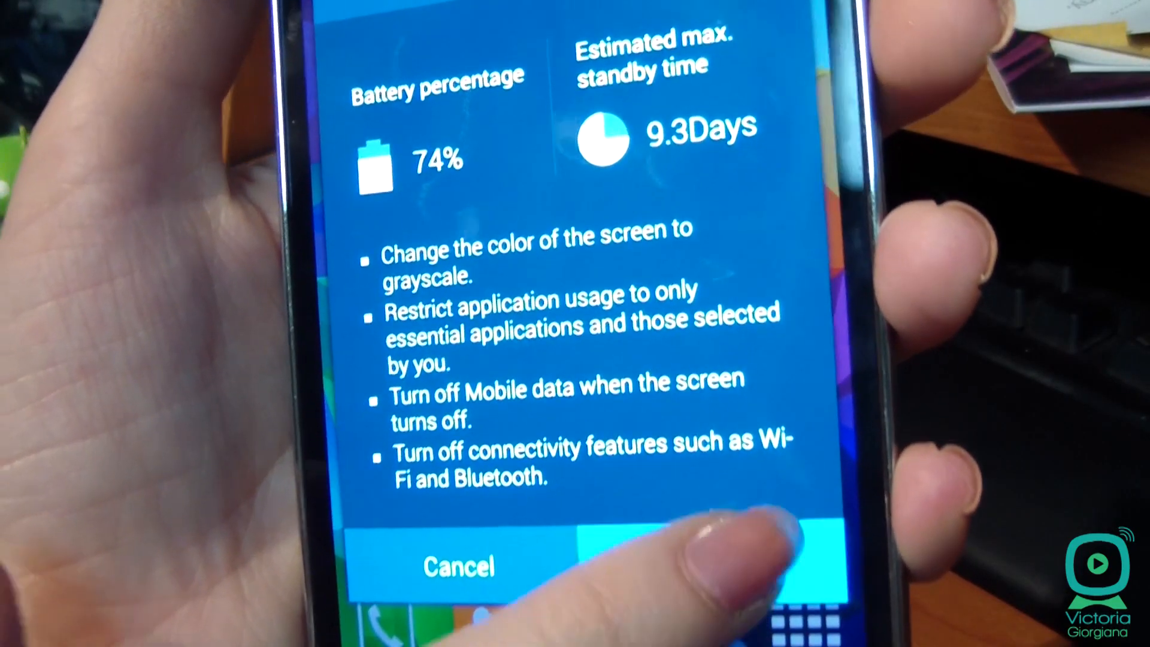
{"action": "left_click", "coordinate": [711, 567]}
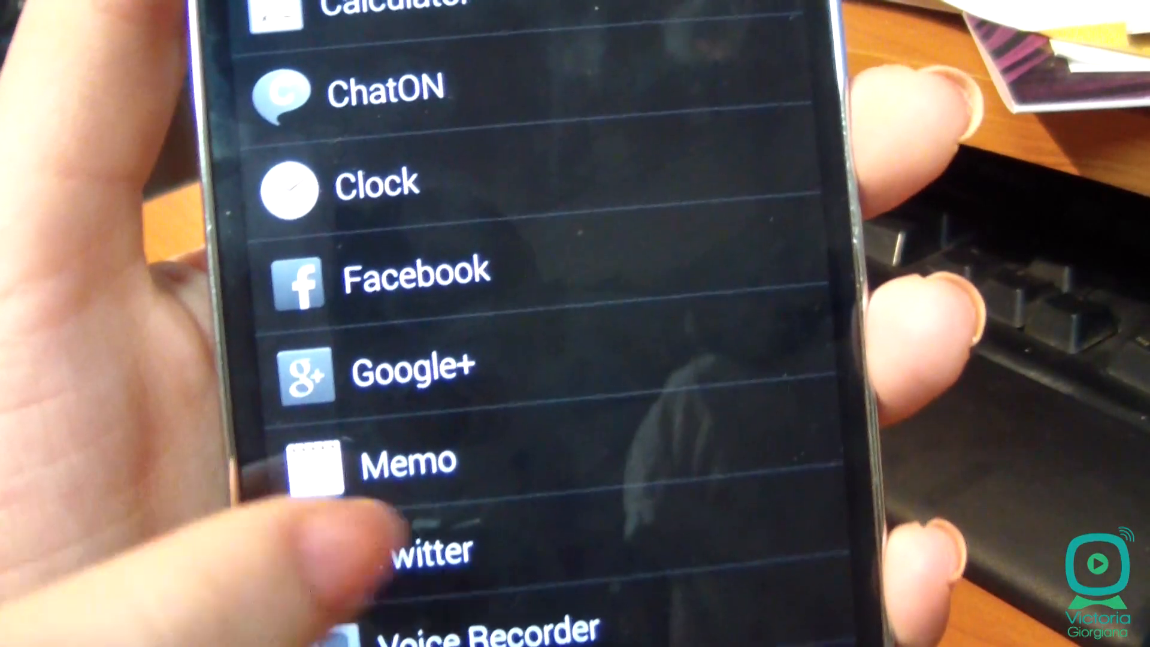
{"action": "scroll", "scroll_direction": "down", "scroll_amount": 3}
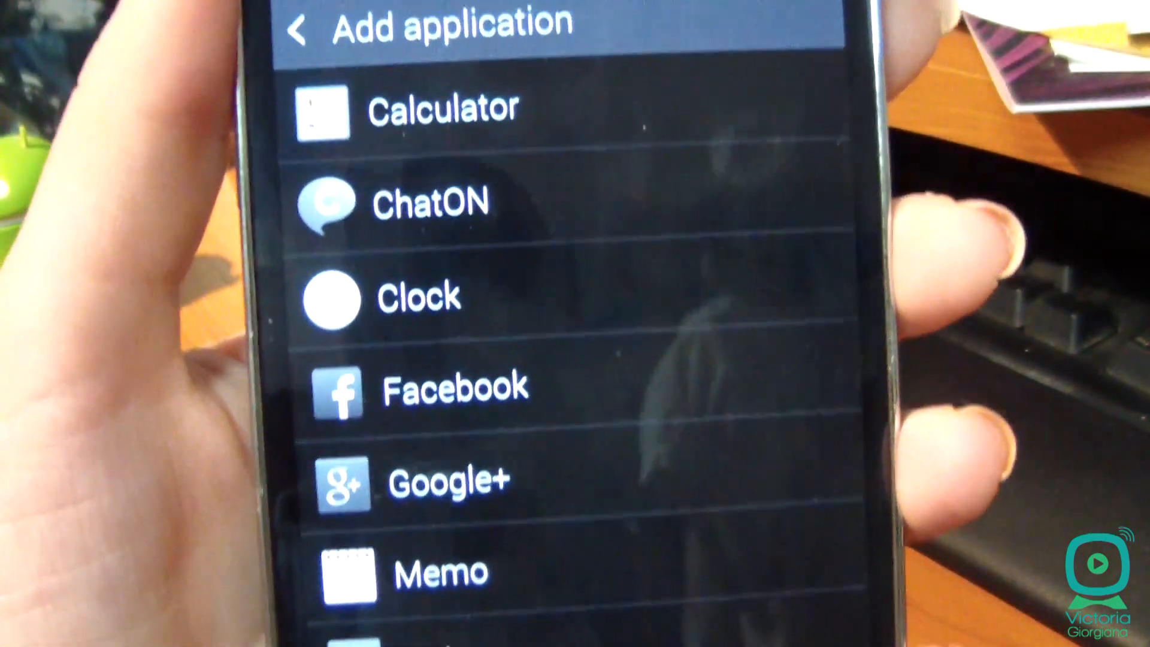
{"action": "scroll", "scroll_direction": "down", "scroll_amount": 3}
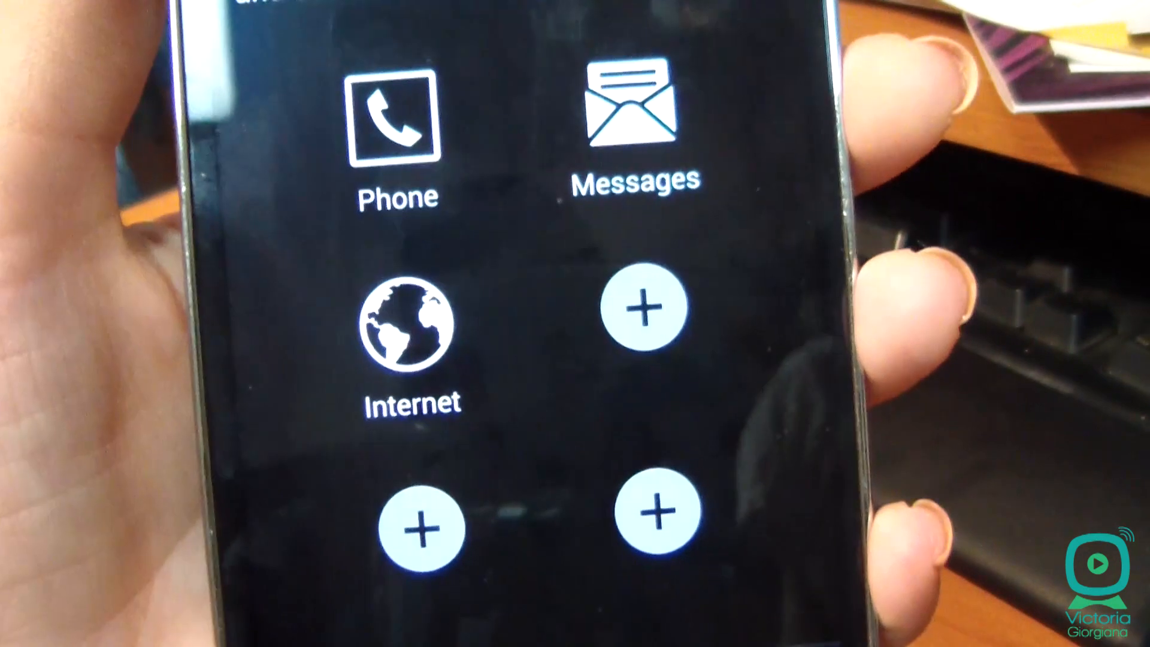
{"action": "scroll", "scroll_direction": "down", "scroll_amount": 3}
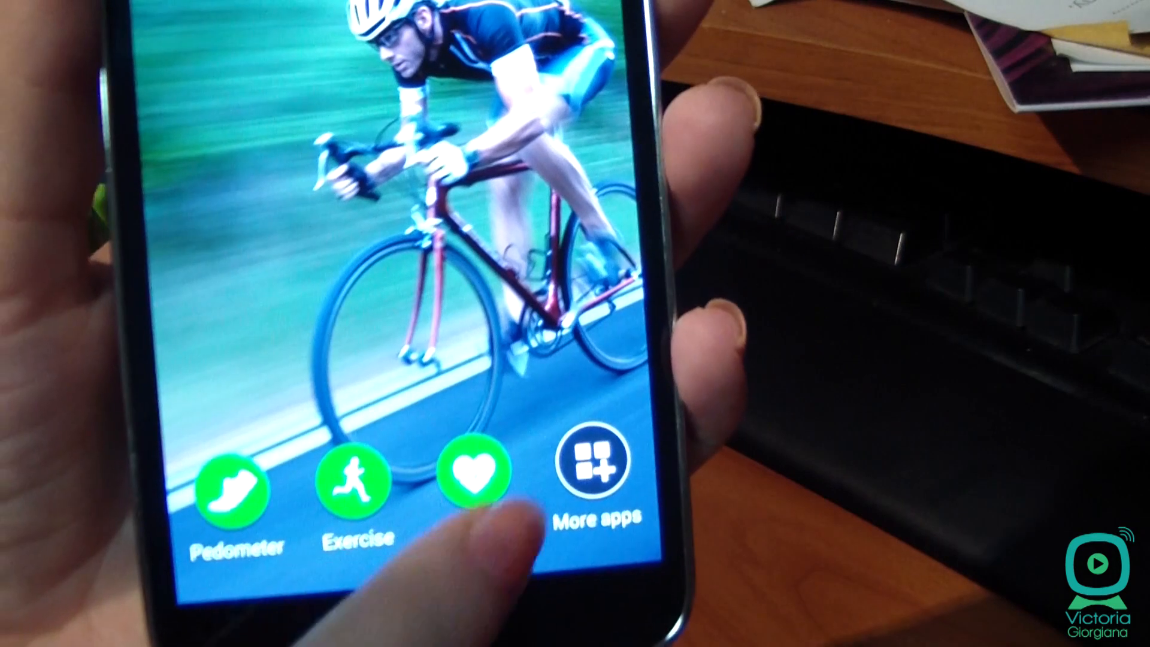
Step: Choose Fingerprint as the screen lock method to reach the registration disclaimer
{"action": "left_click", "coordinate": [473, 480]}
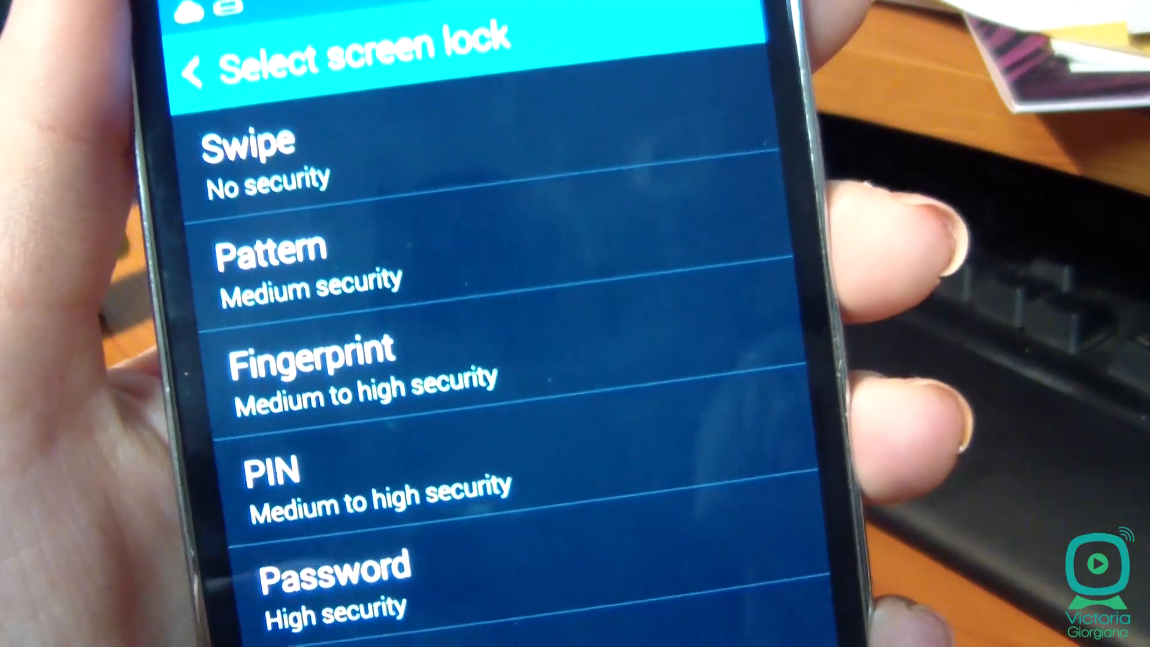
{"action": "left_click", "coordinate": [312, 366]}
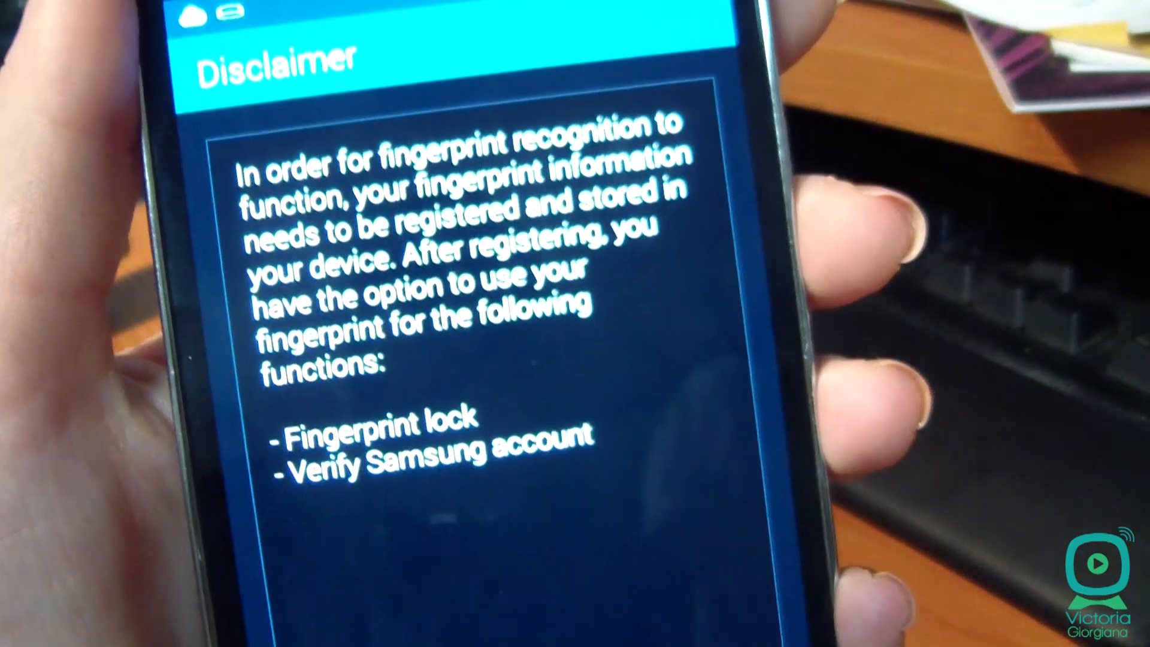